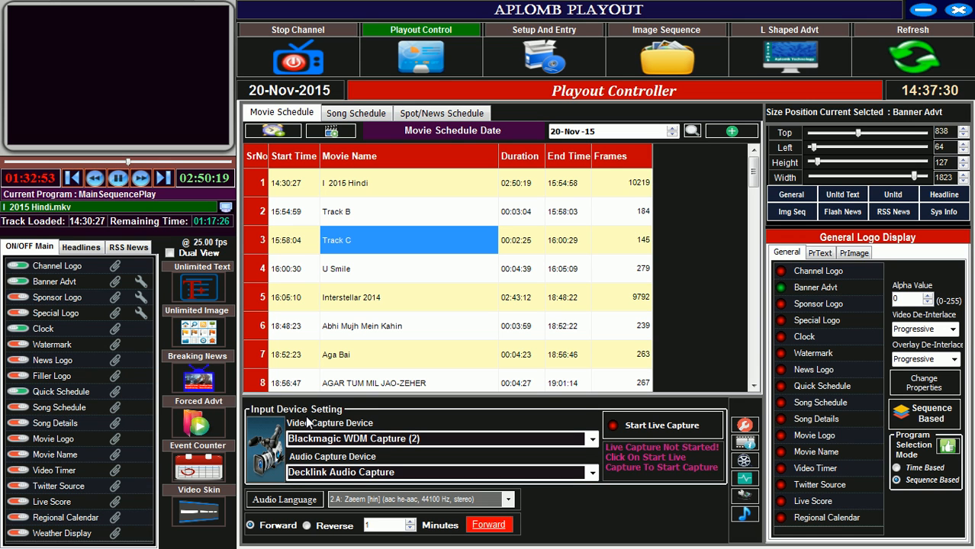
{"action": "mouse_move", "coordinate": [308, 427]}
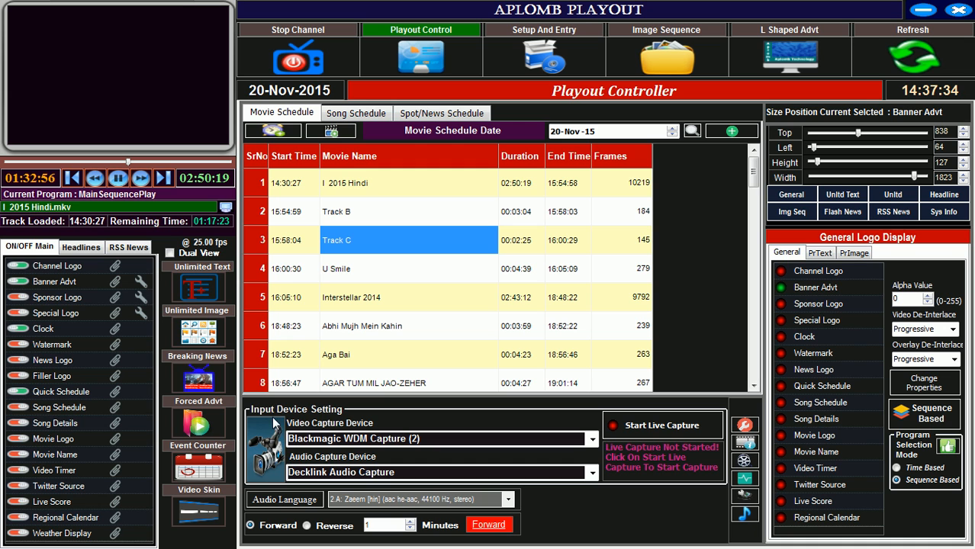
- Choose Blackmagic WDM Capture (2) as the video capture device
{"action": "left_click", "coordinate": [592, 439]}
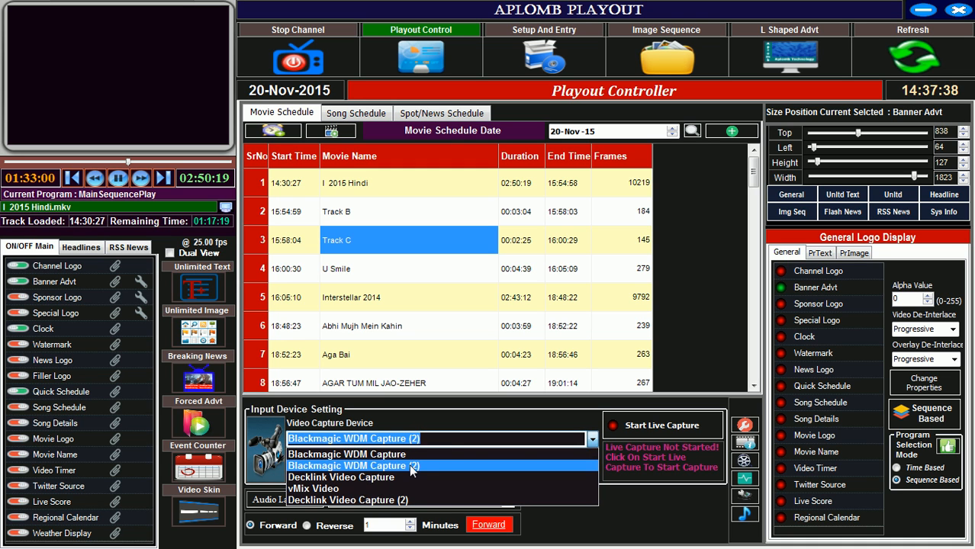
{"action": "left_click", "coordinate": [354, 465]}
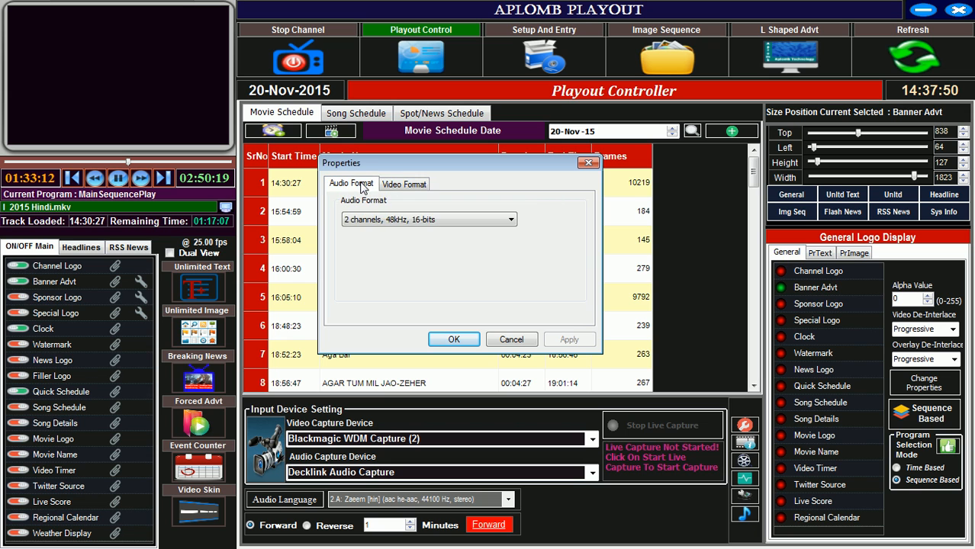
- Confirm PAL 8-bit 4:2:2 YUV video format, start live capture, then stop it again
{"action": "left_click", "coordinate": [404, 183]}
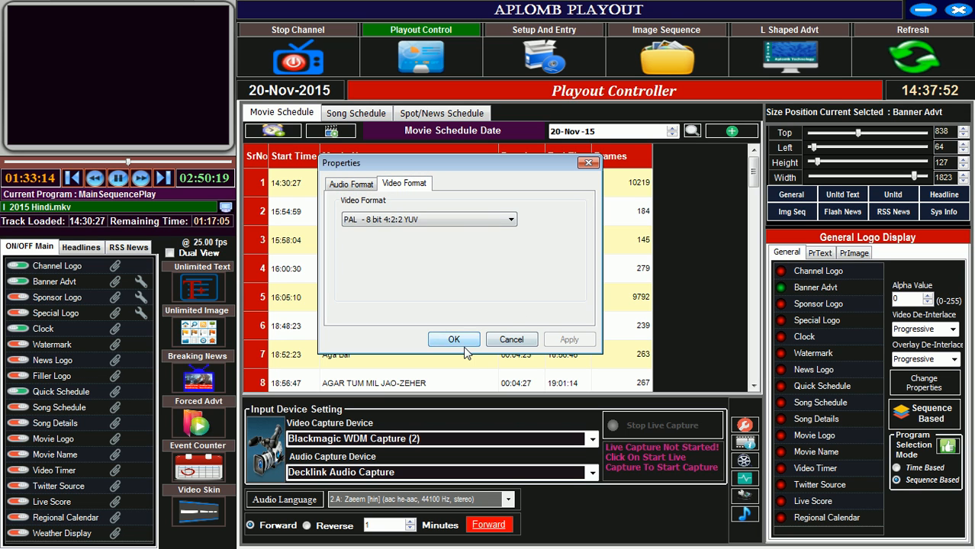
{"action": "left_click", "coordinate": [455, 339]}
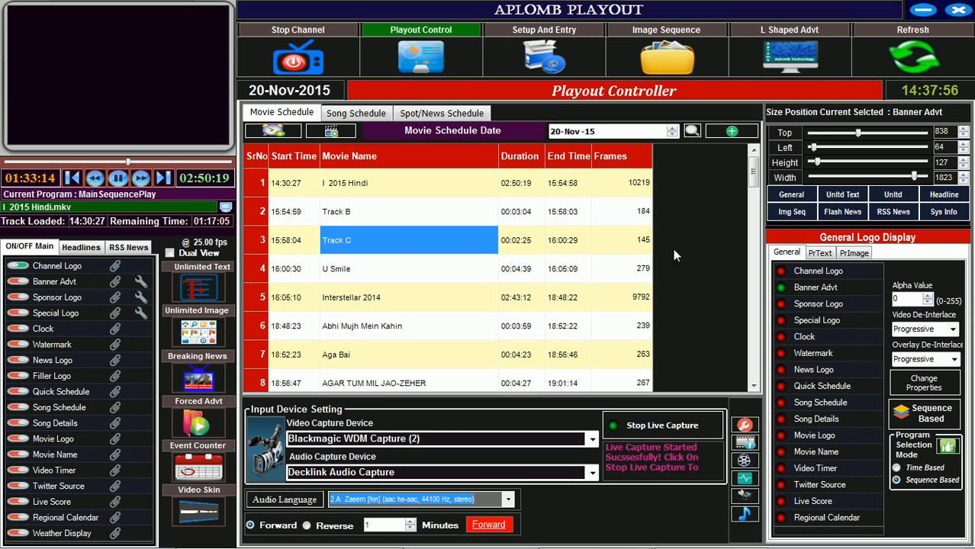
{"action": "left_click", "coordinate": [662, 424]}
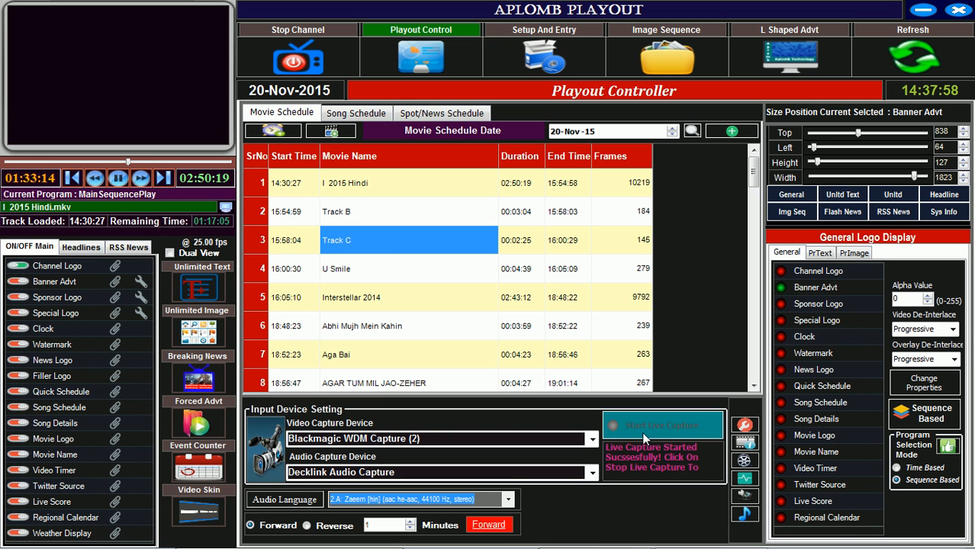
{"action": "left_click", "coordinate": [662, 424]}
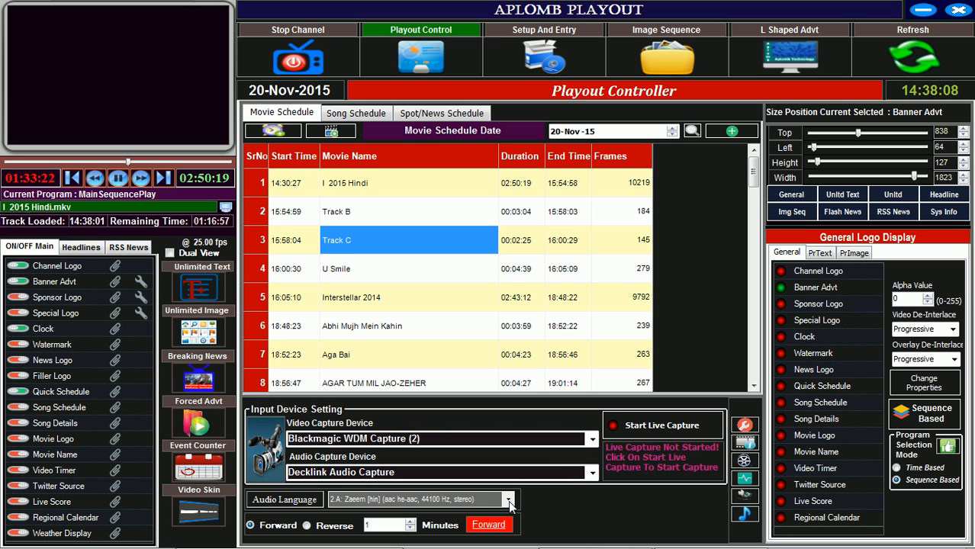
- Keep the Hindi AAC 44.1 kHz stereo track as the audio language
{"action": "left_click", "coordinate": [508, 501]}
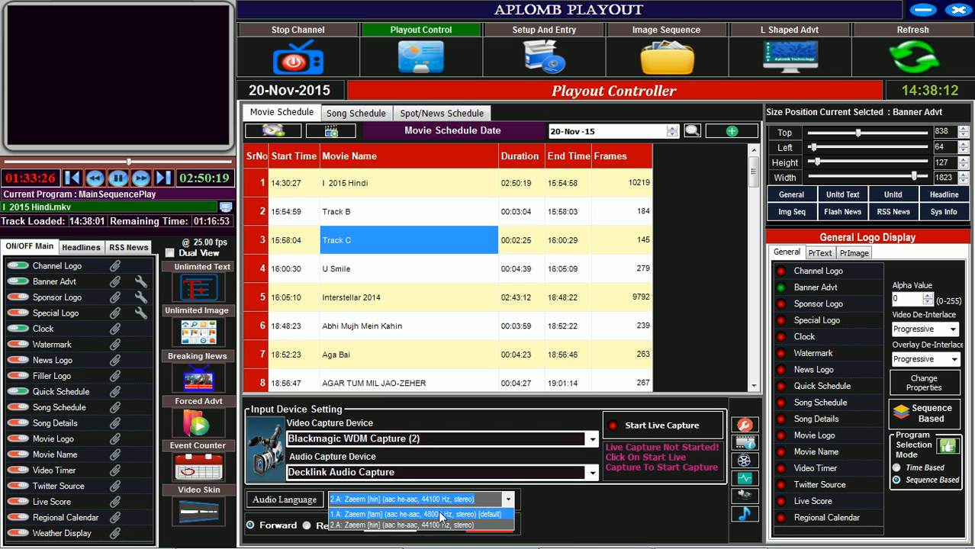
{"action": "left_click", "coordinate": [419, 515]}
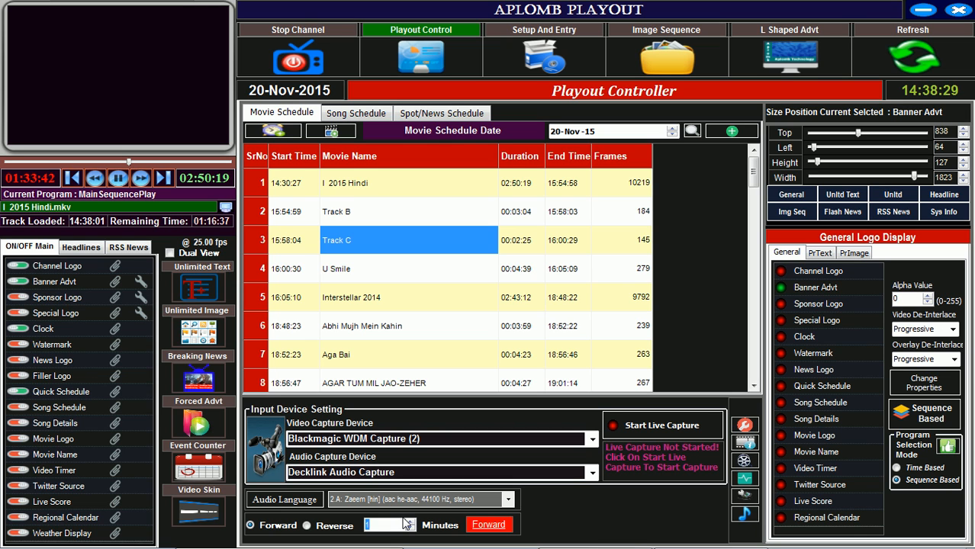
- Jump the current program forward by 10 minutes
{"action": "type", "text": "10"}
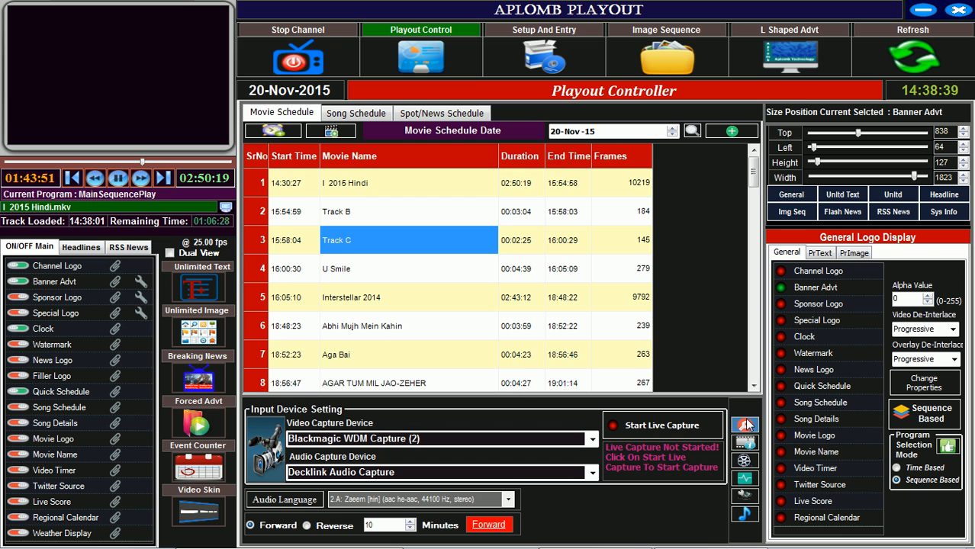
{"action": "left_click", "coordinate": [744, 425]}
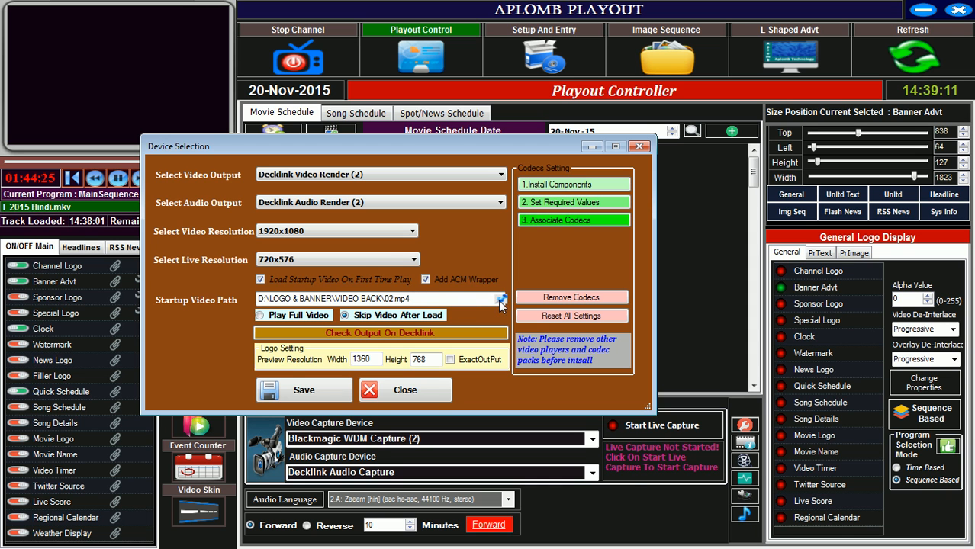
- Save the device selection, keeping the existing startup video path unchanged
{"action": "left_click", "coordinate": [500, 299]}
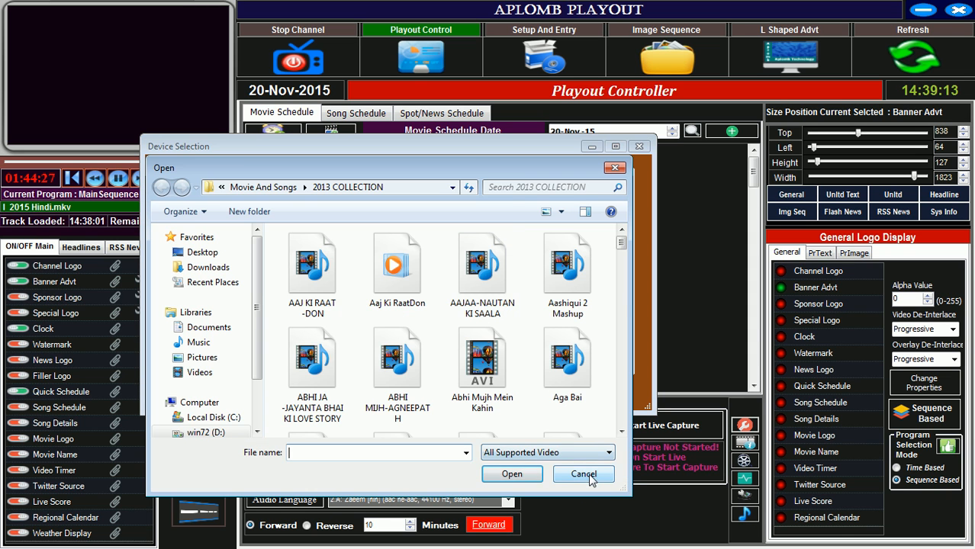
{"action": "left_click", "coordinate": [583, 473]}
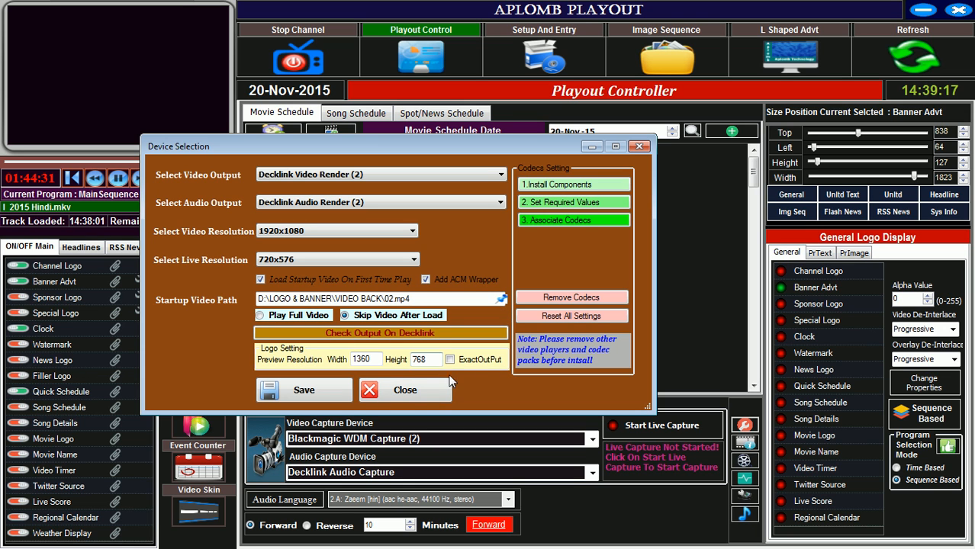
{"action": "left_click", "coordinate": [303, 391]}
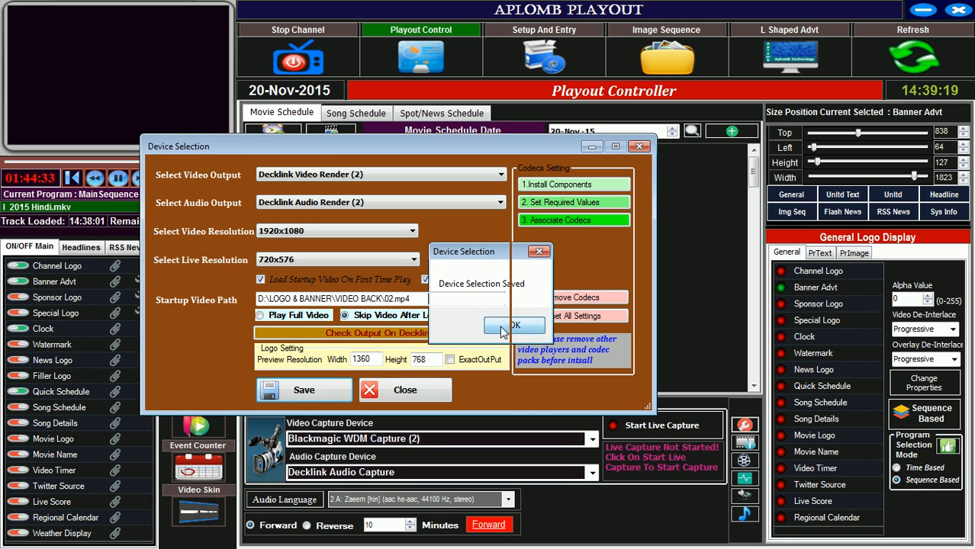